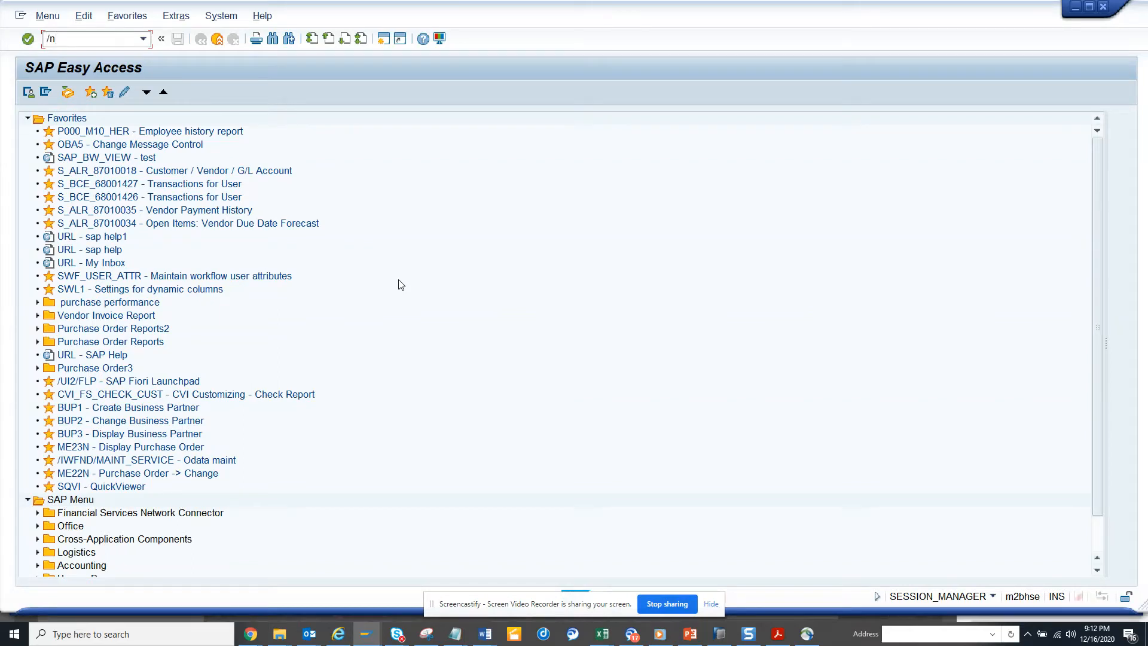
Enter the SQVI transaction code in the Easy Access command field
type("sqv")
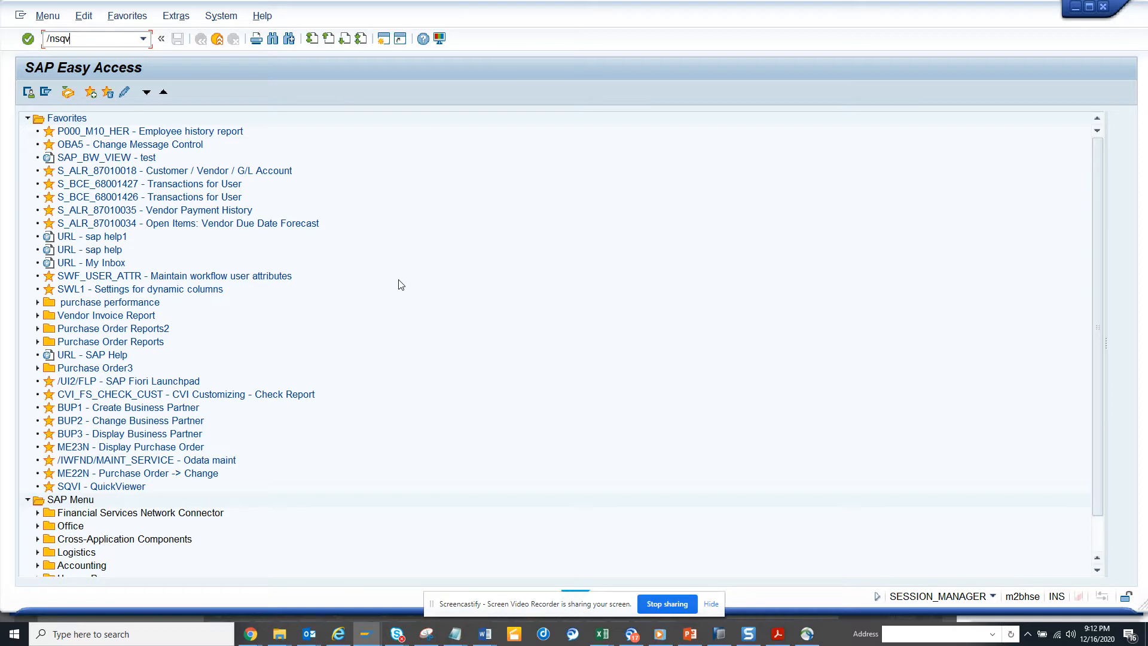
type("i")
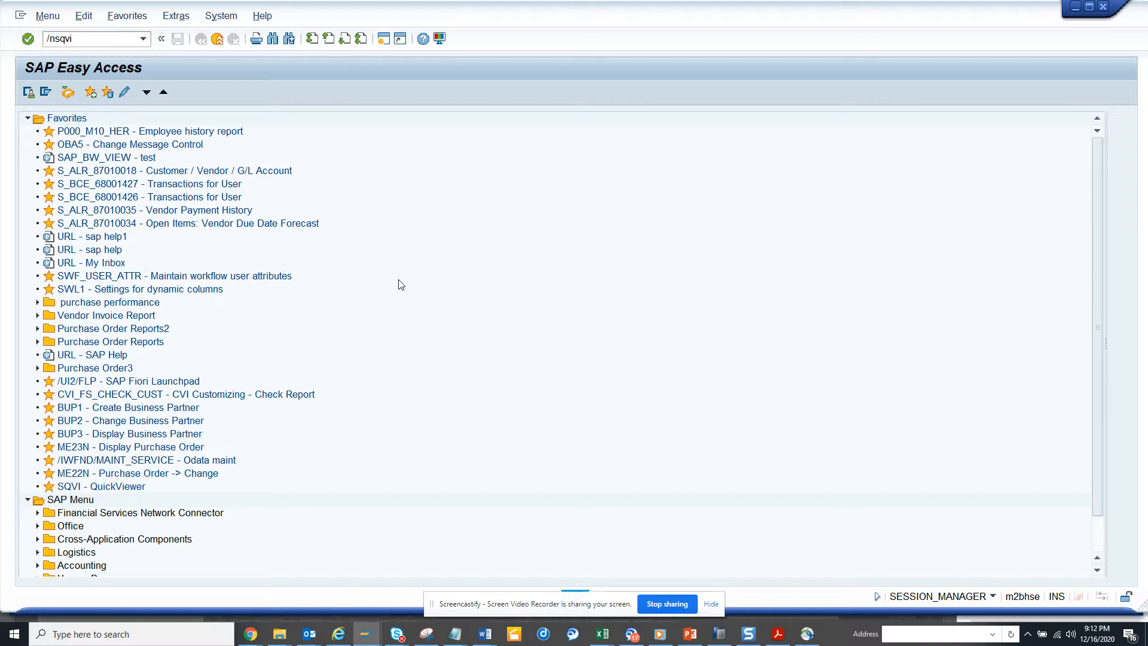
Launch QuickViewer, select the ZGET_CHANGE query, and execute it
double_click(101, 486)
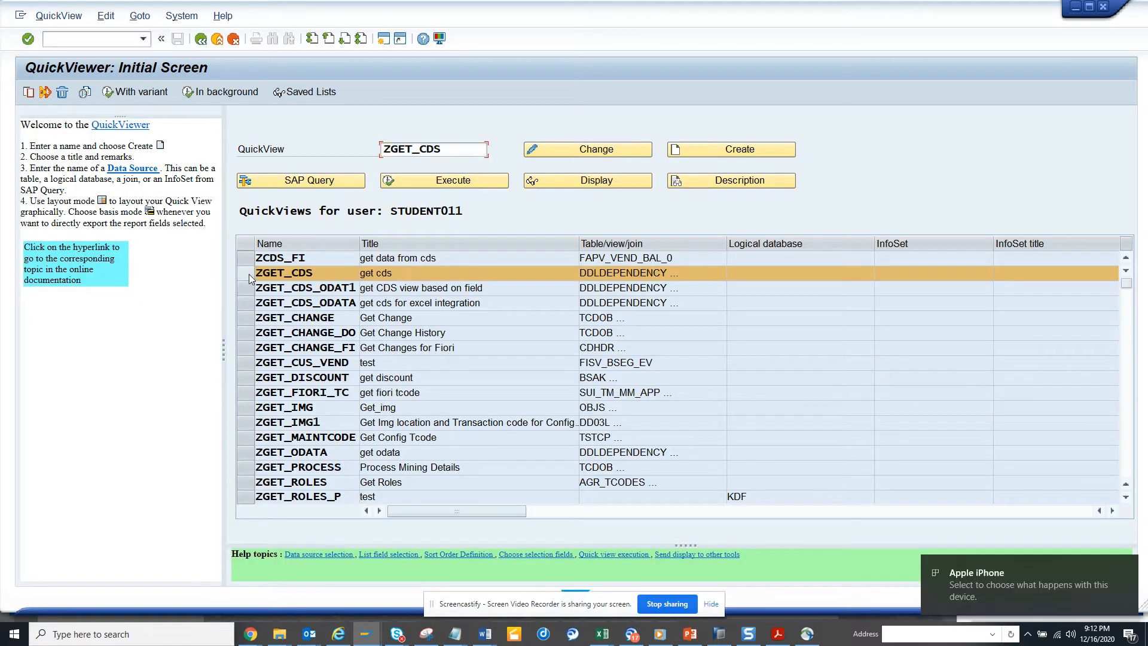
left_click(295, 318)
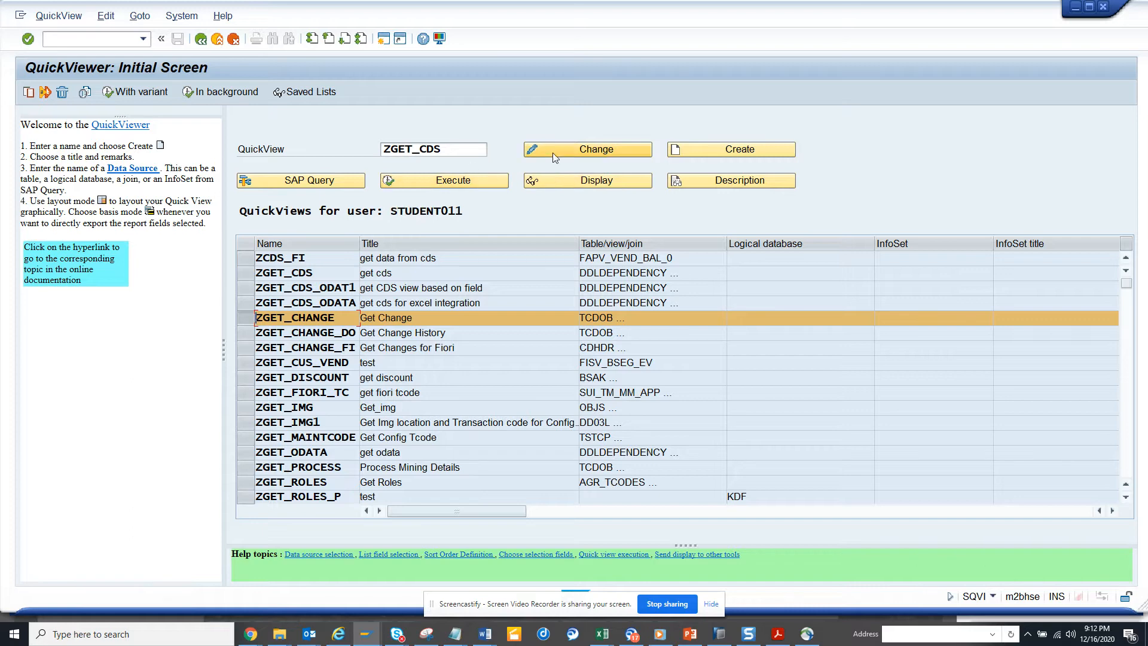
mouse_move(481, 180)
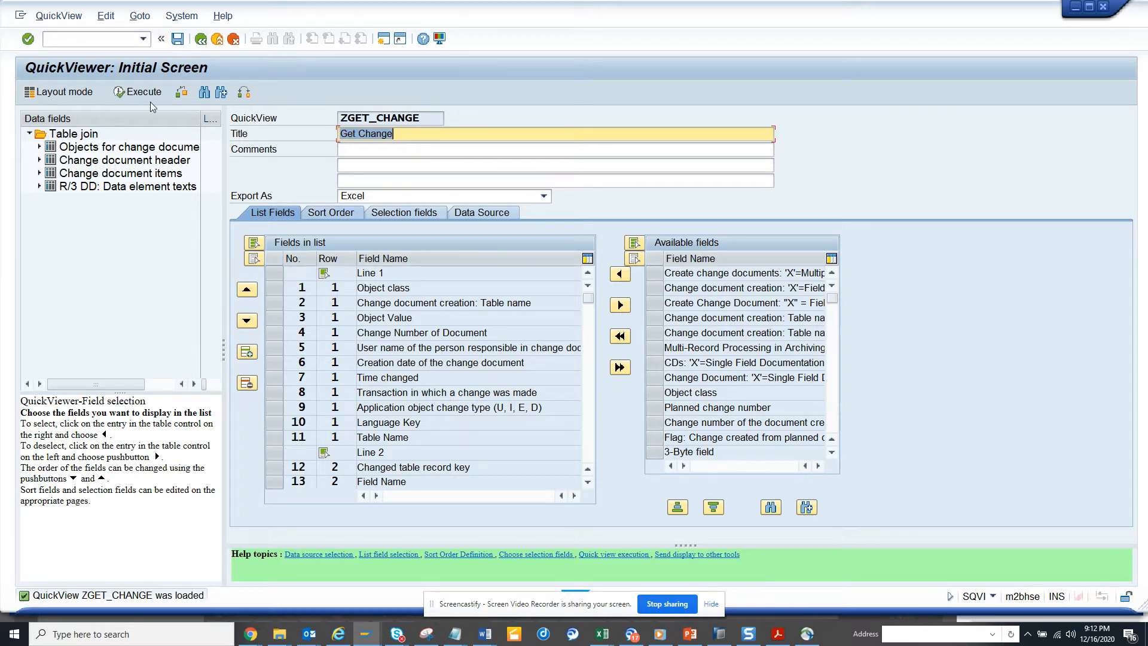
mouse_move(152, 100)
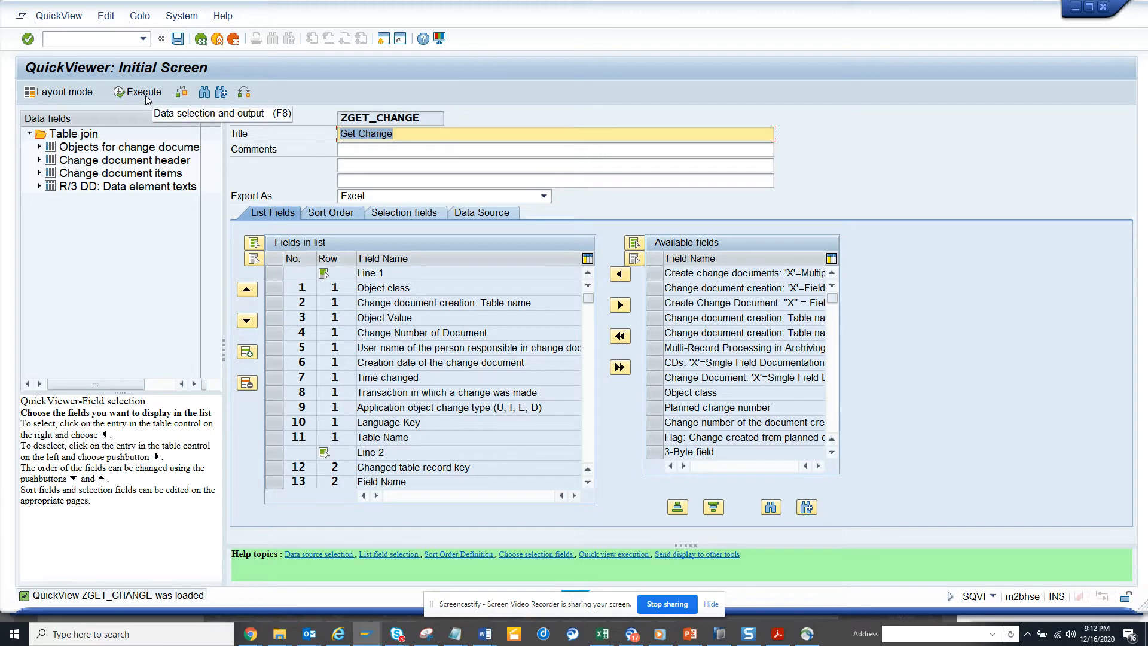
left_click(141, 92)
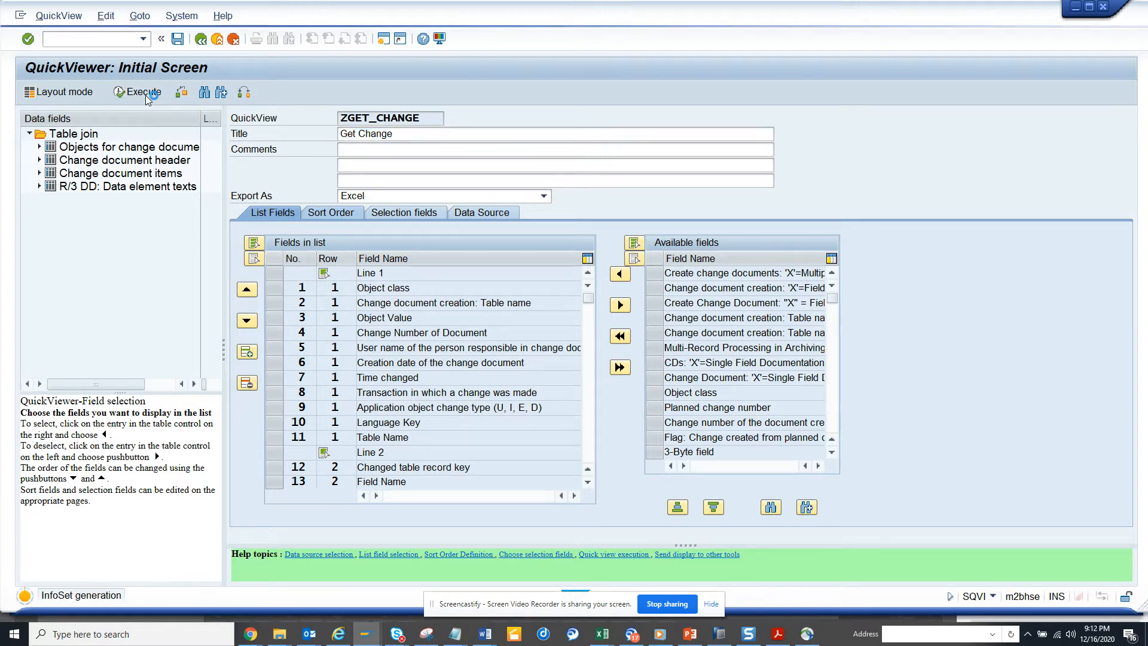
left_click(135, 92)
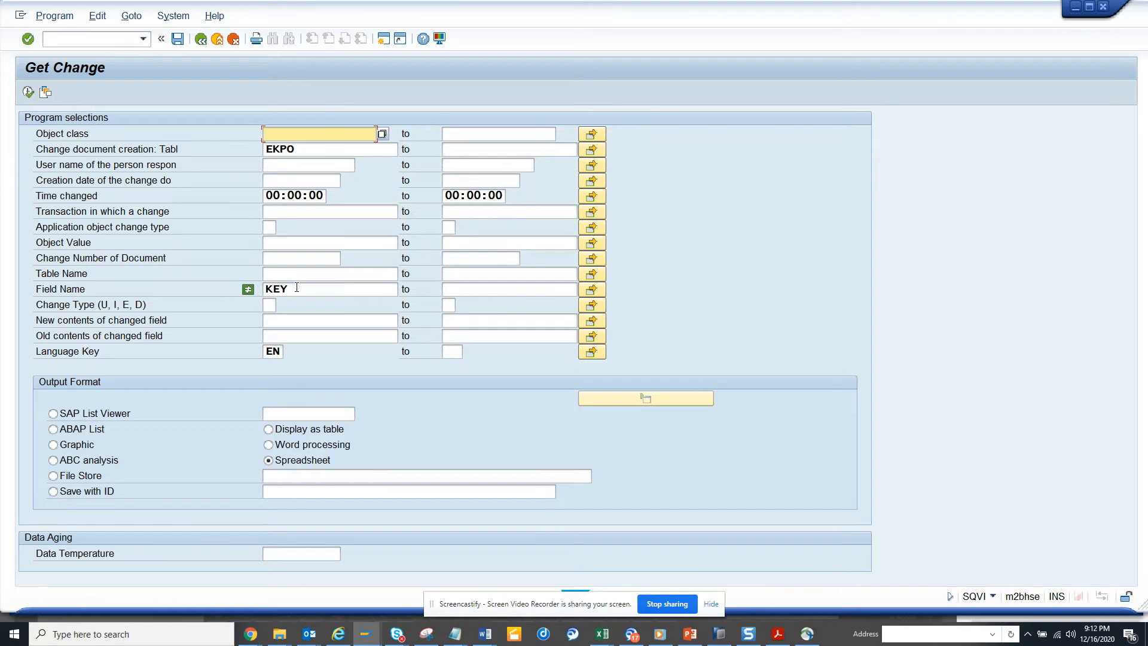
mouse_move(309, 154)
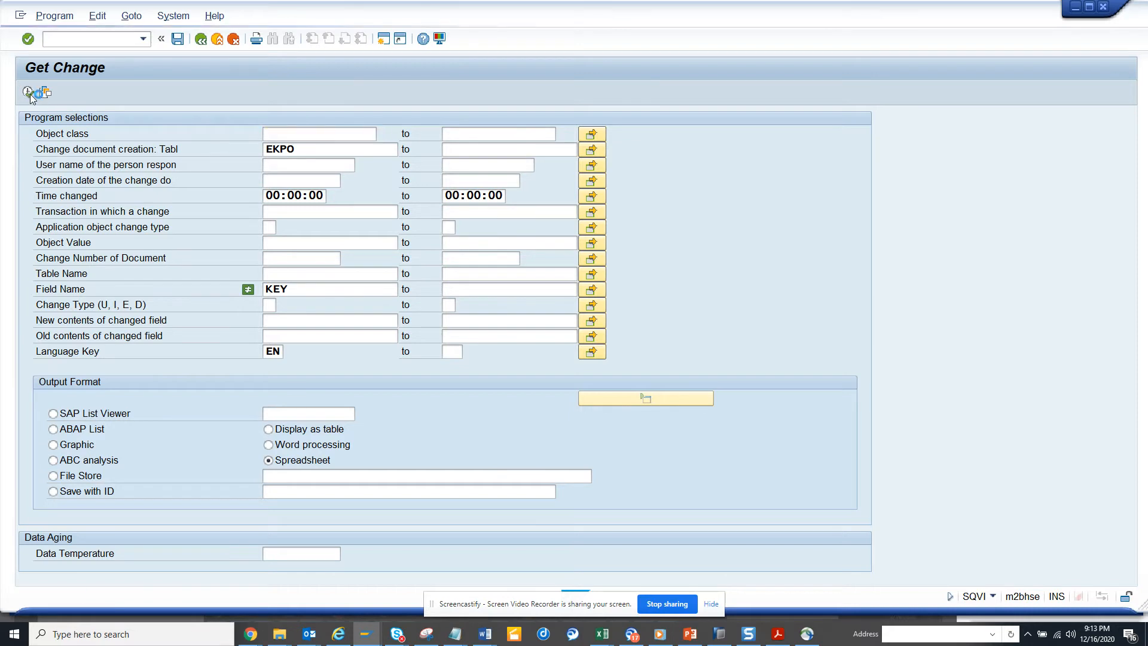
Execute the Get Change report for EKPO and KEY with spreadsheet output
left_click(25, 94)
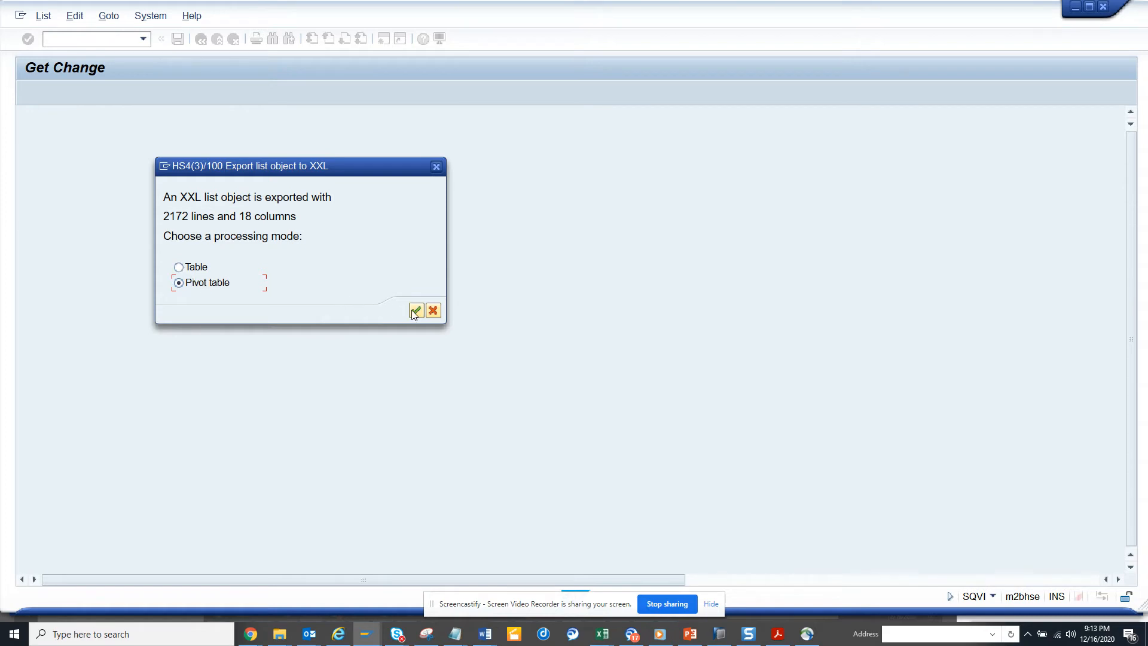
Confirm the pivot-table XXL export with Microsoft Excel as the target
left_click(416, 310)
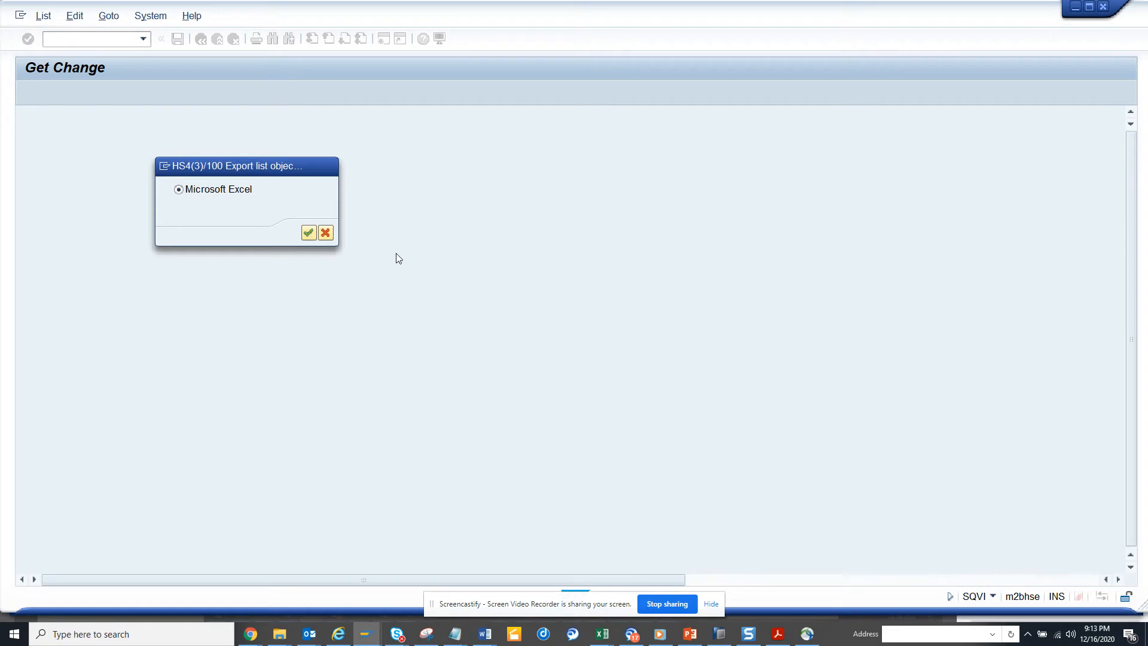
left_click(309, 232)
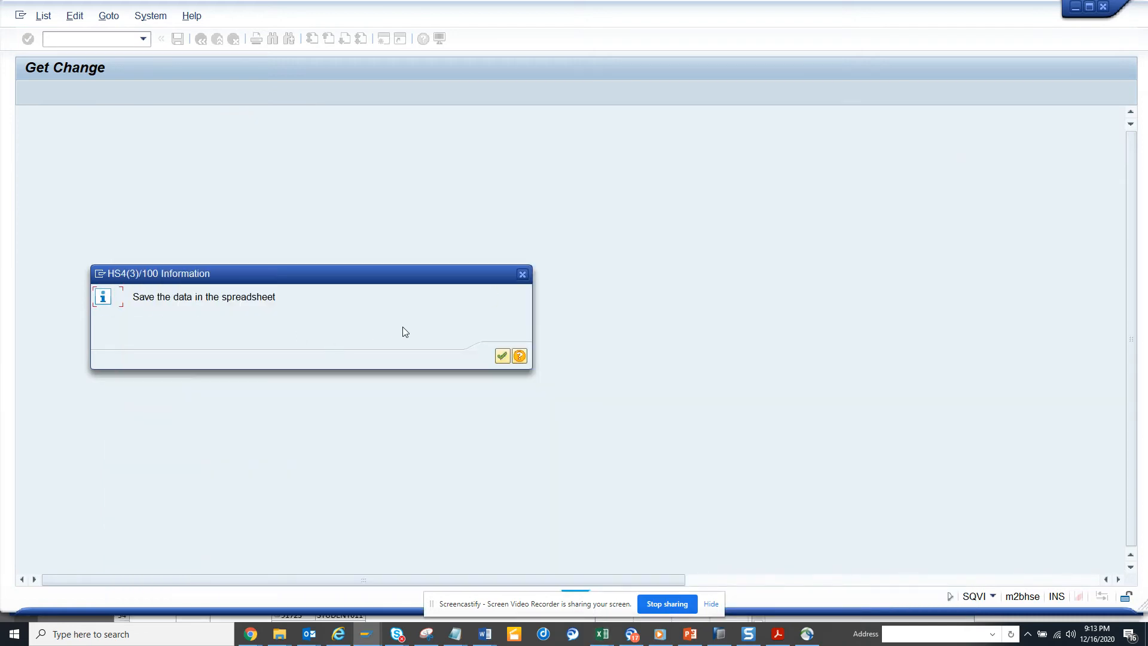
Acknowledge the 'Save the data in the spreadsheet' information popup
left_click(503, 356)
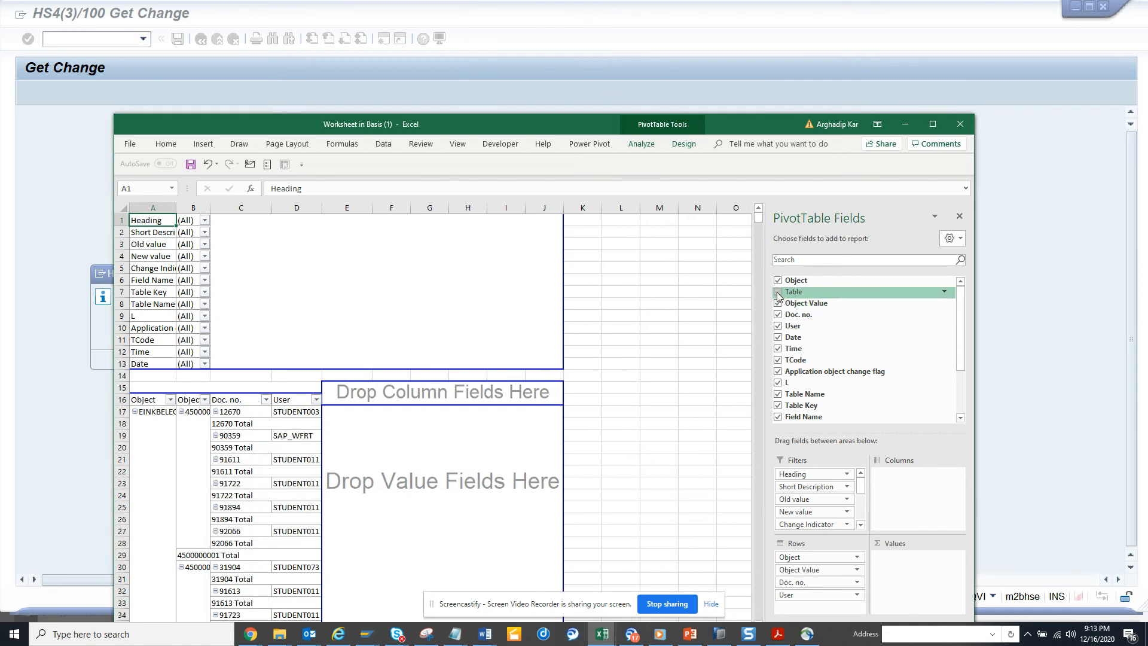
Uncheck the Table field in the PivotTable Fields pane
left_click(777, 291)
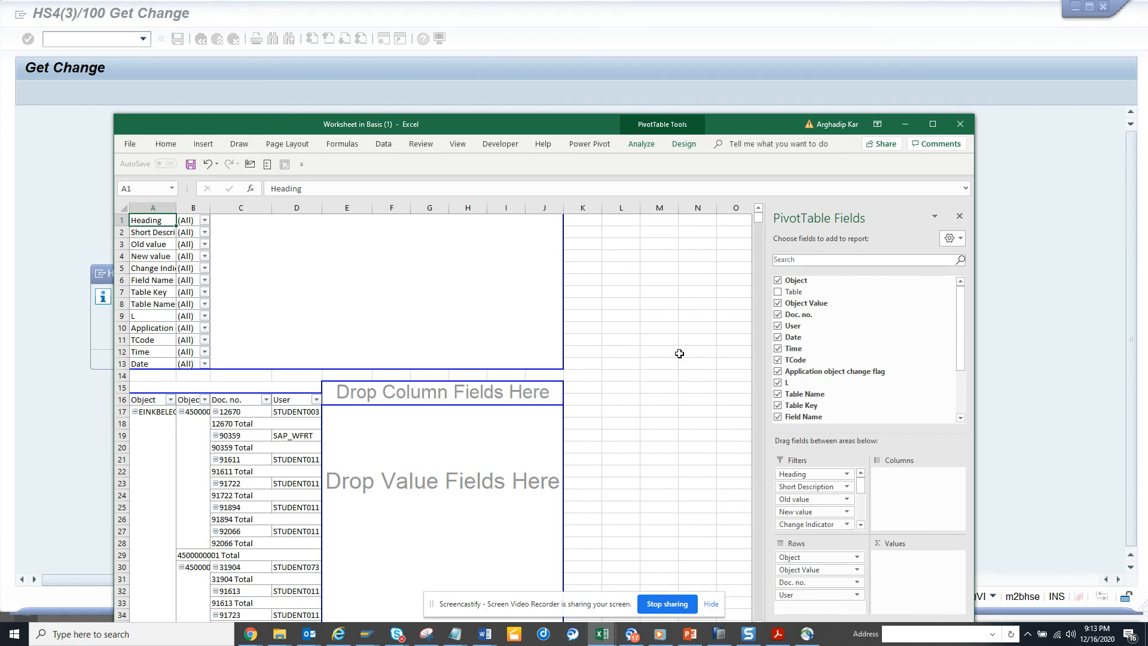
mouse_move(689, 527)
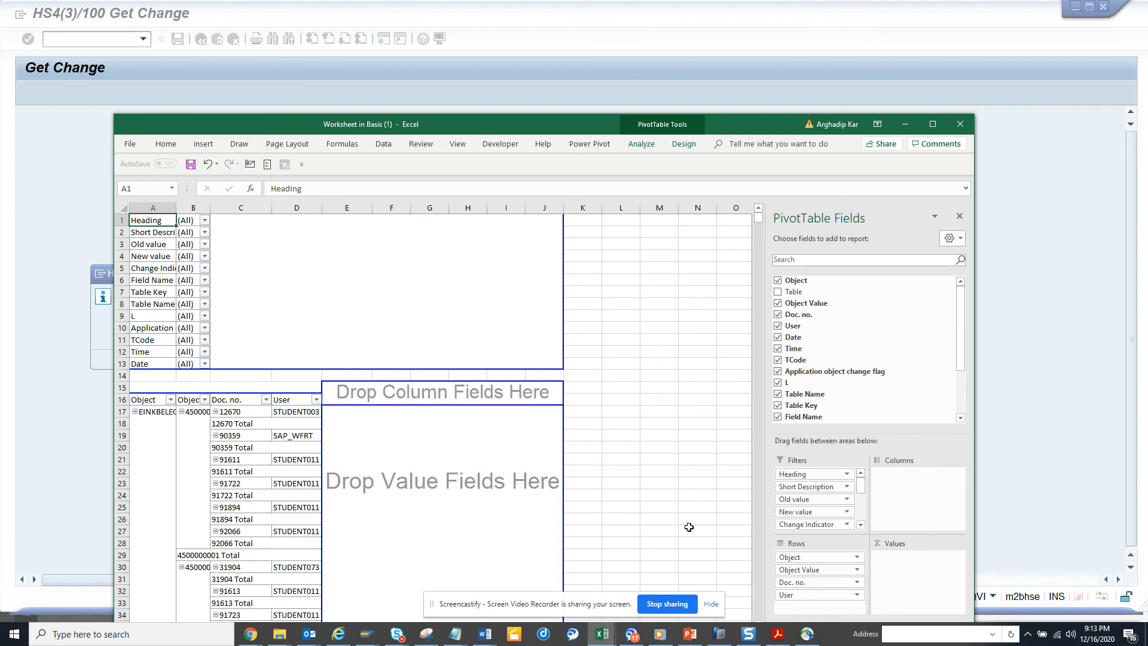